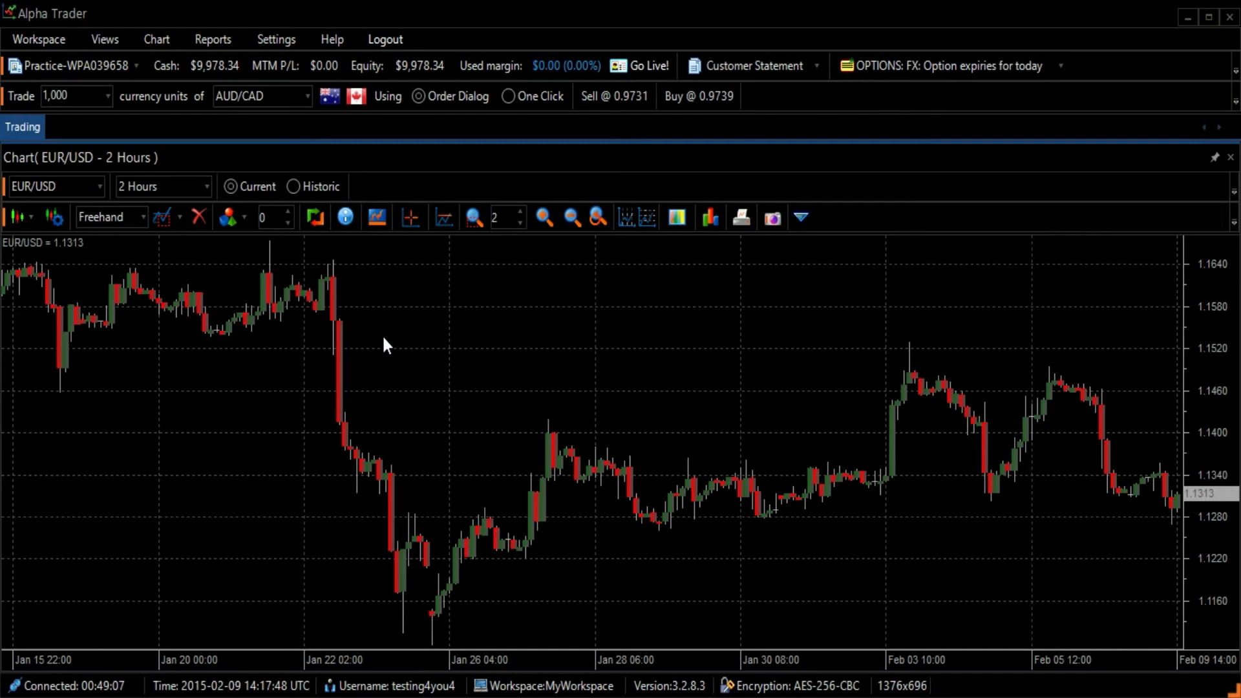
Show the Indicator Templates panel beside the EUR/USD 2-hour chart.
click(54, 218)
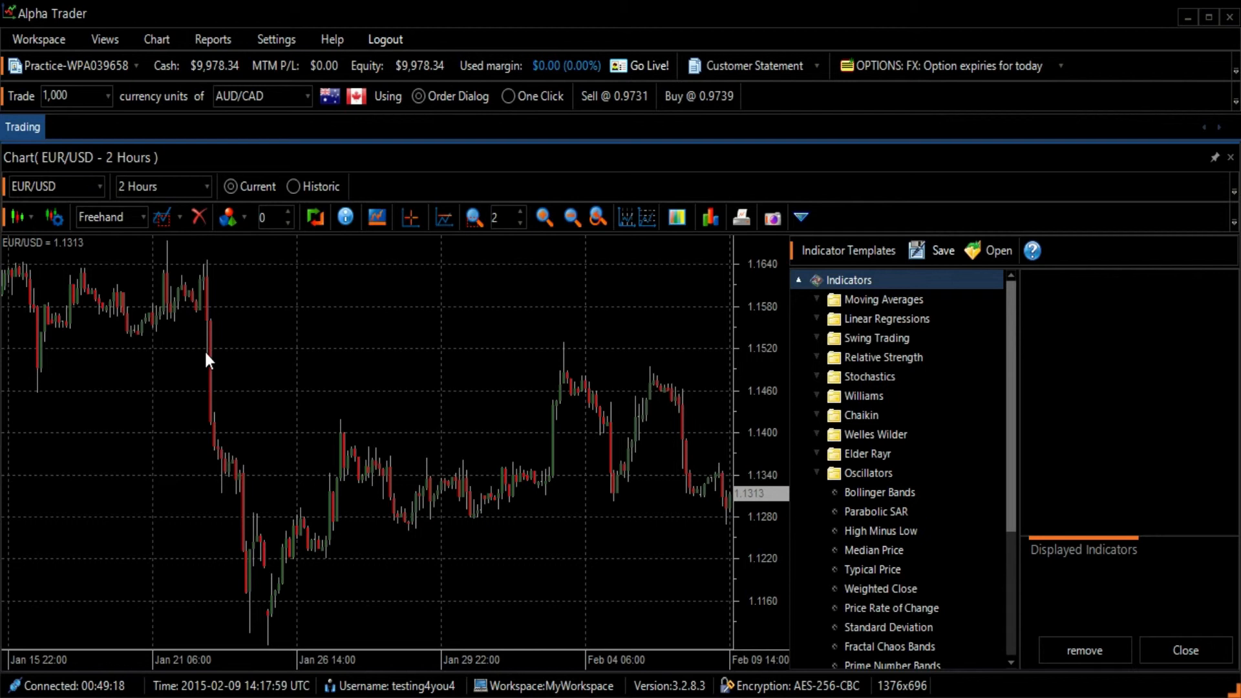
Select Aroon Oscillator under Oscillators, showing its 14-period, magenta settings.
click(869, 473)
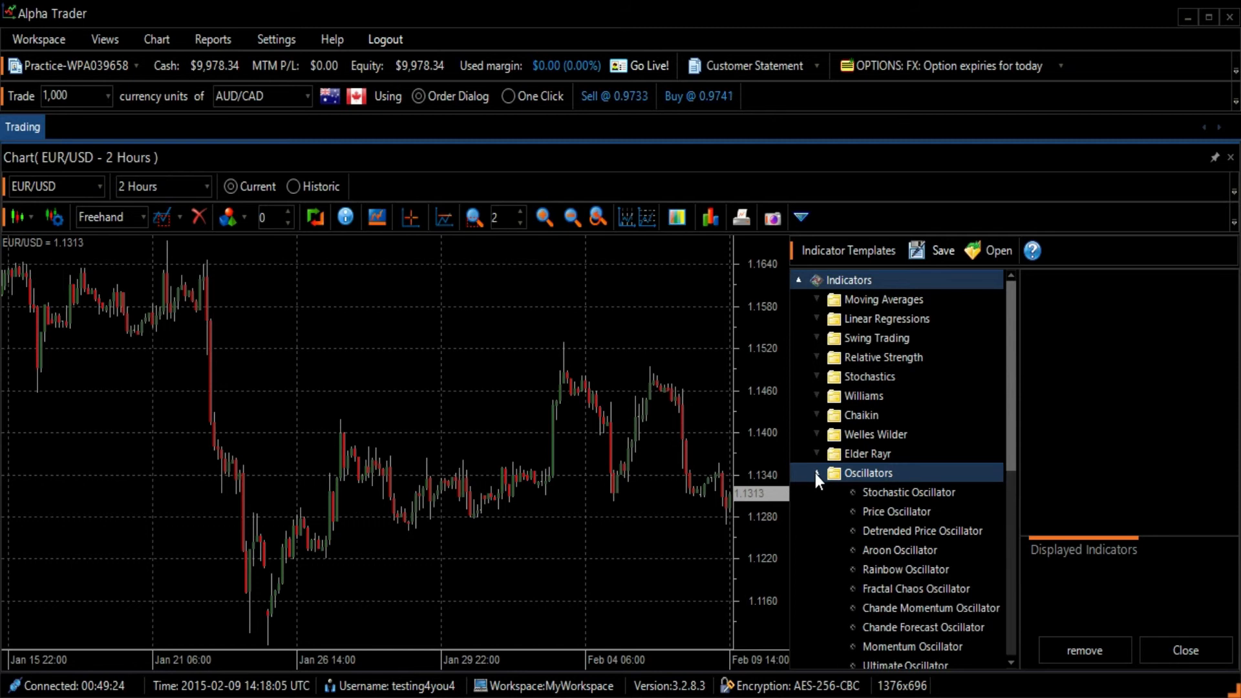
click(900, 549)
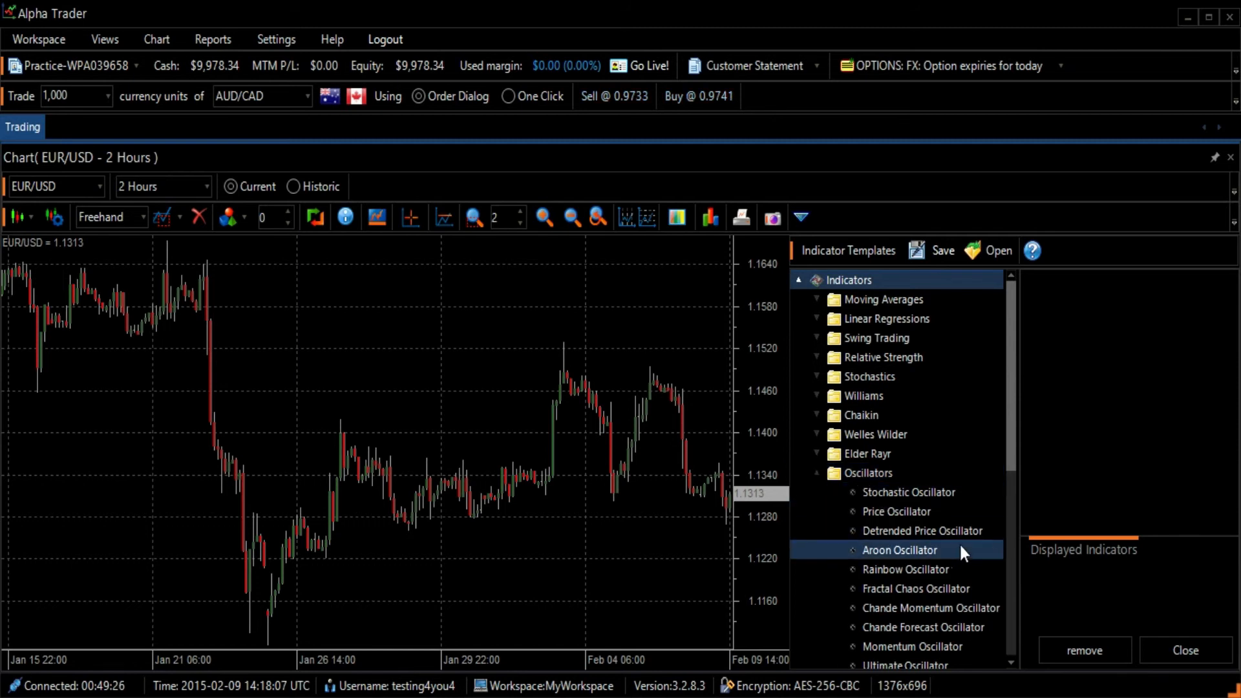
click(898, 550)
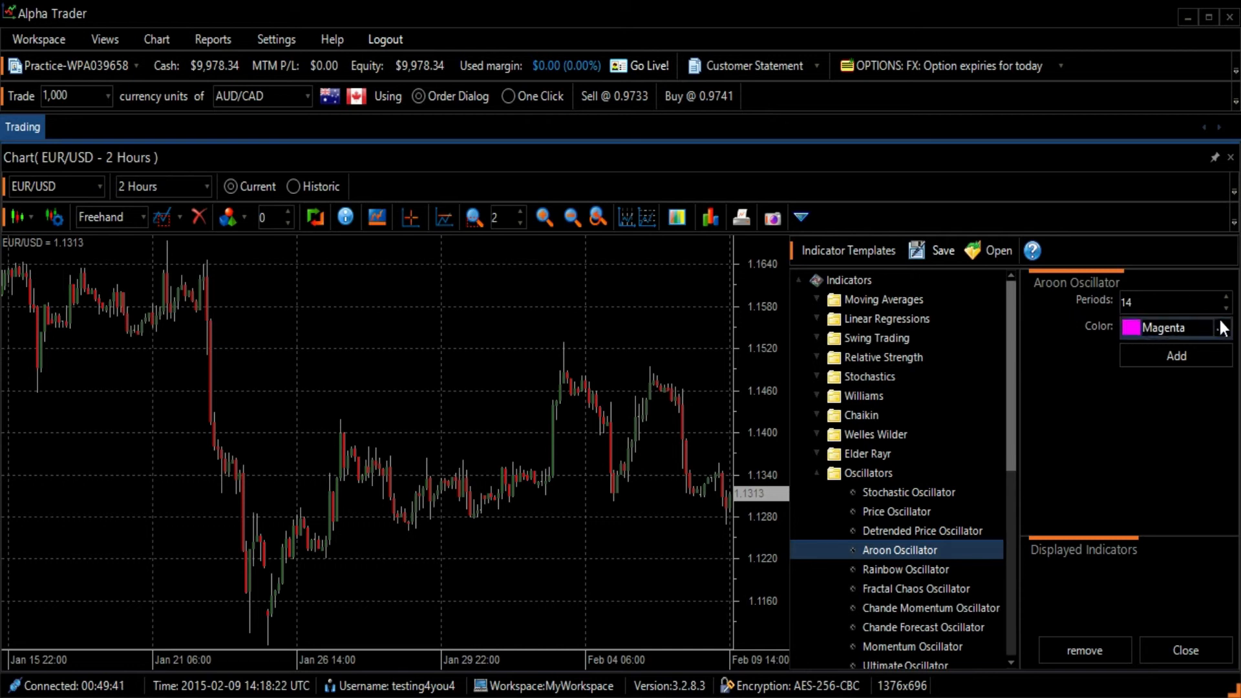
Recolour the Aroon Oscillator from magenta to green (0, 255, 57).
click(1221, 327)
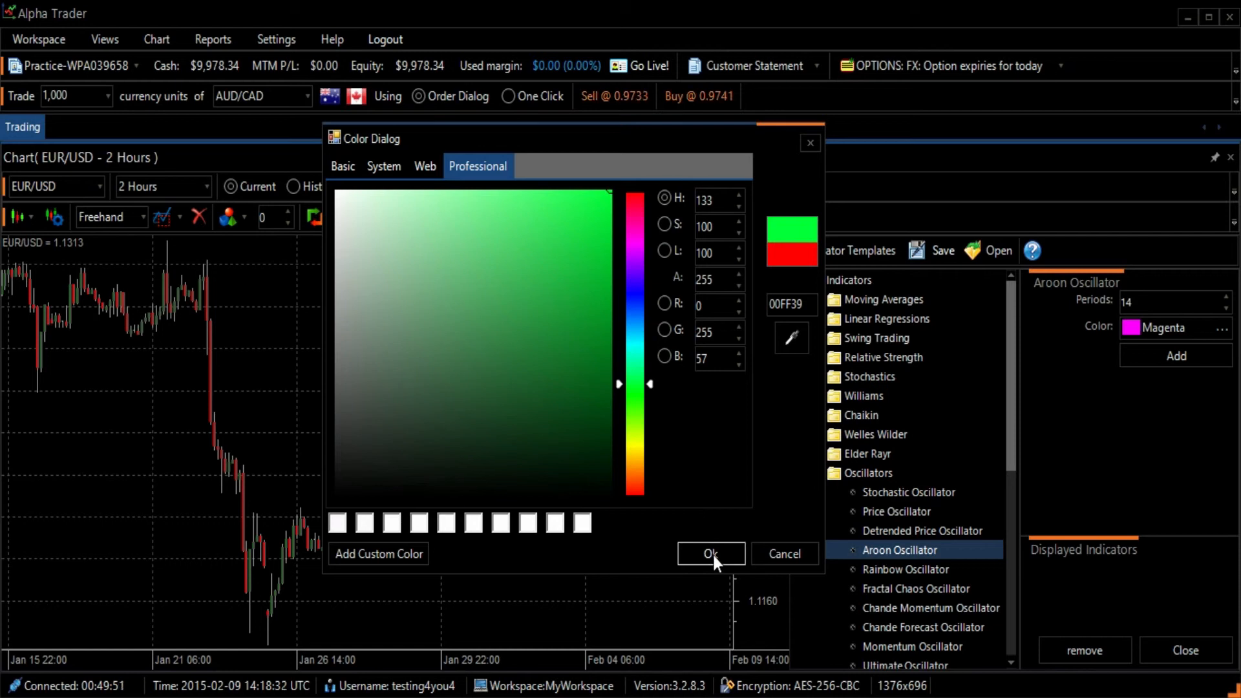
click(709, 553)
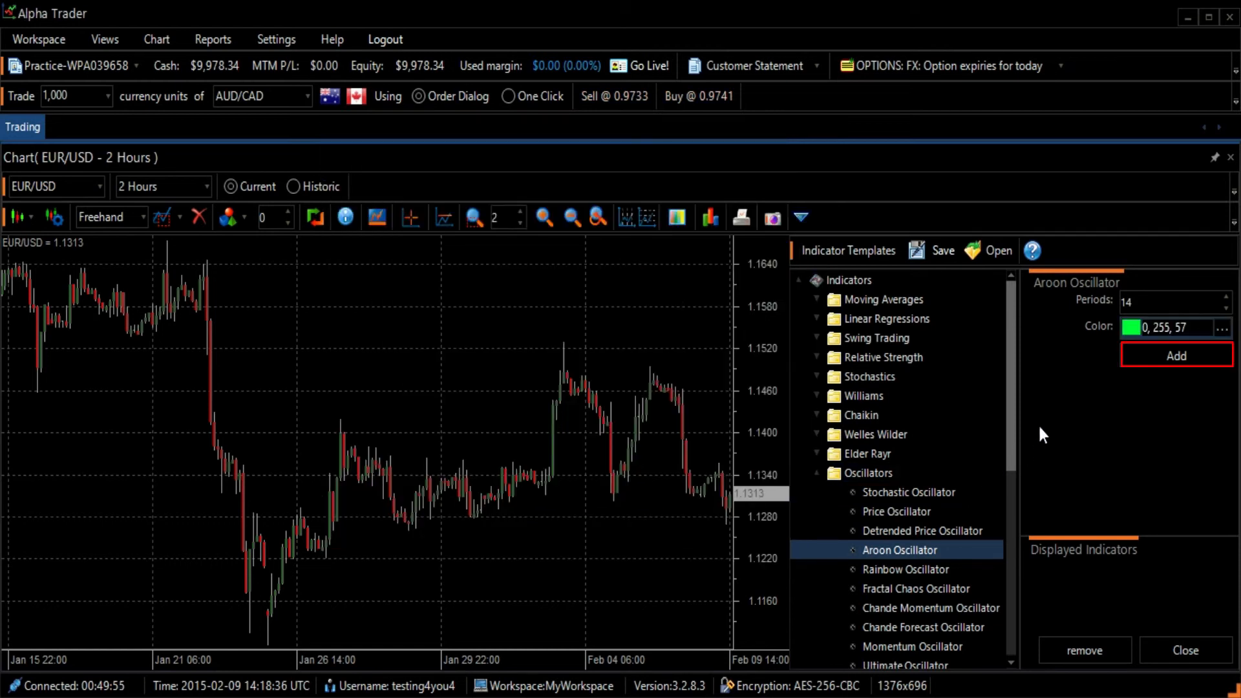
Add the green Aroon Oscillator pane under the price chart and dismiss the indicator list.
click(1175, 355)
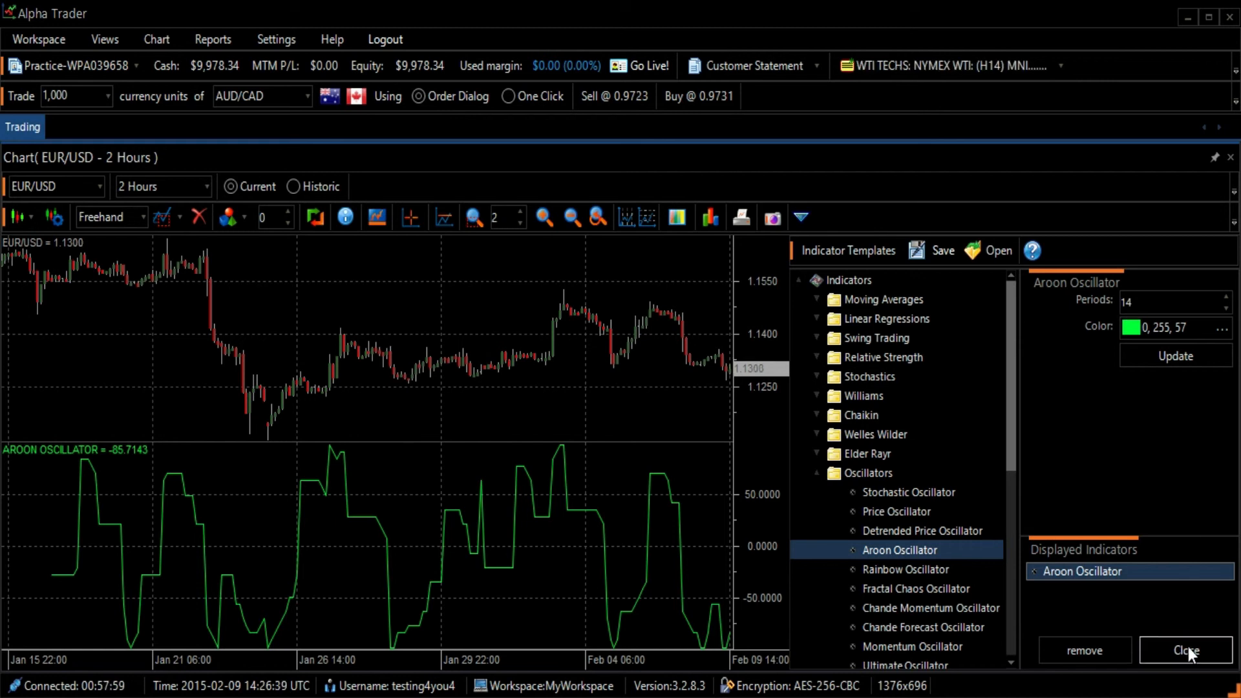
click(1182, 650)
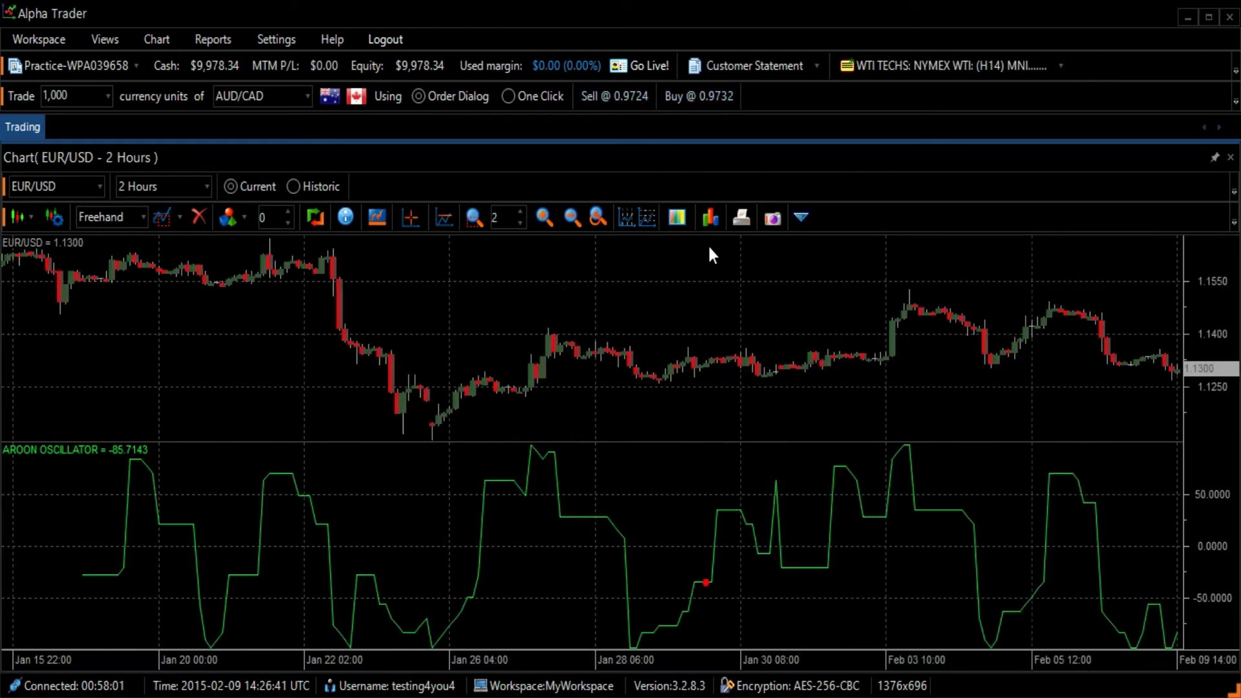